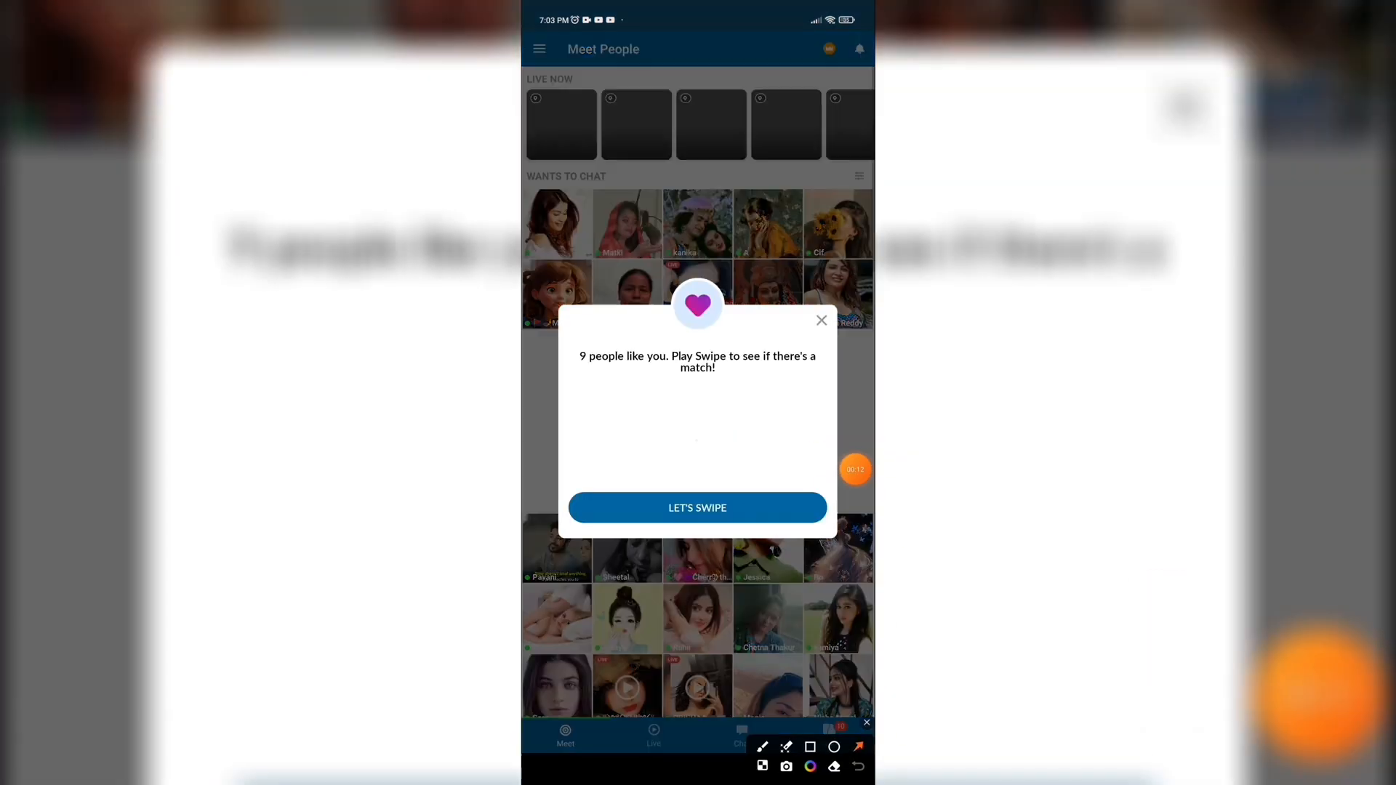
Step: Reach Skout's Settings page from the side drawer menu
{"action": "left_click", "coordinate": [821, 320]}
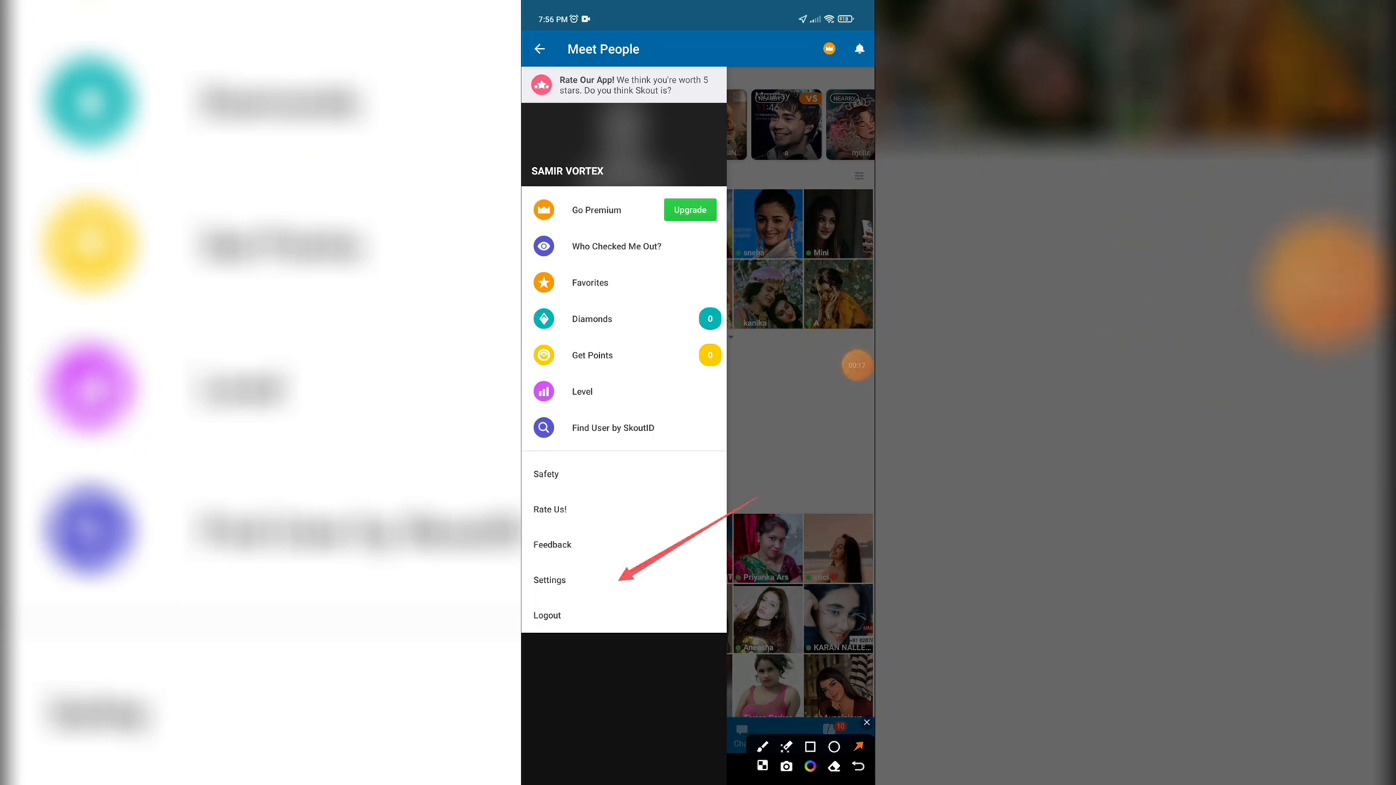
{"action": "left_click", "coordinate": [550, 580]}
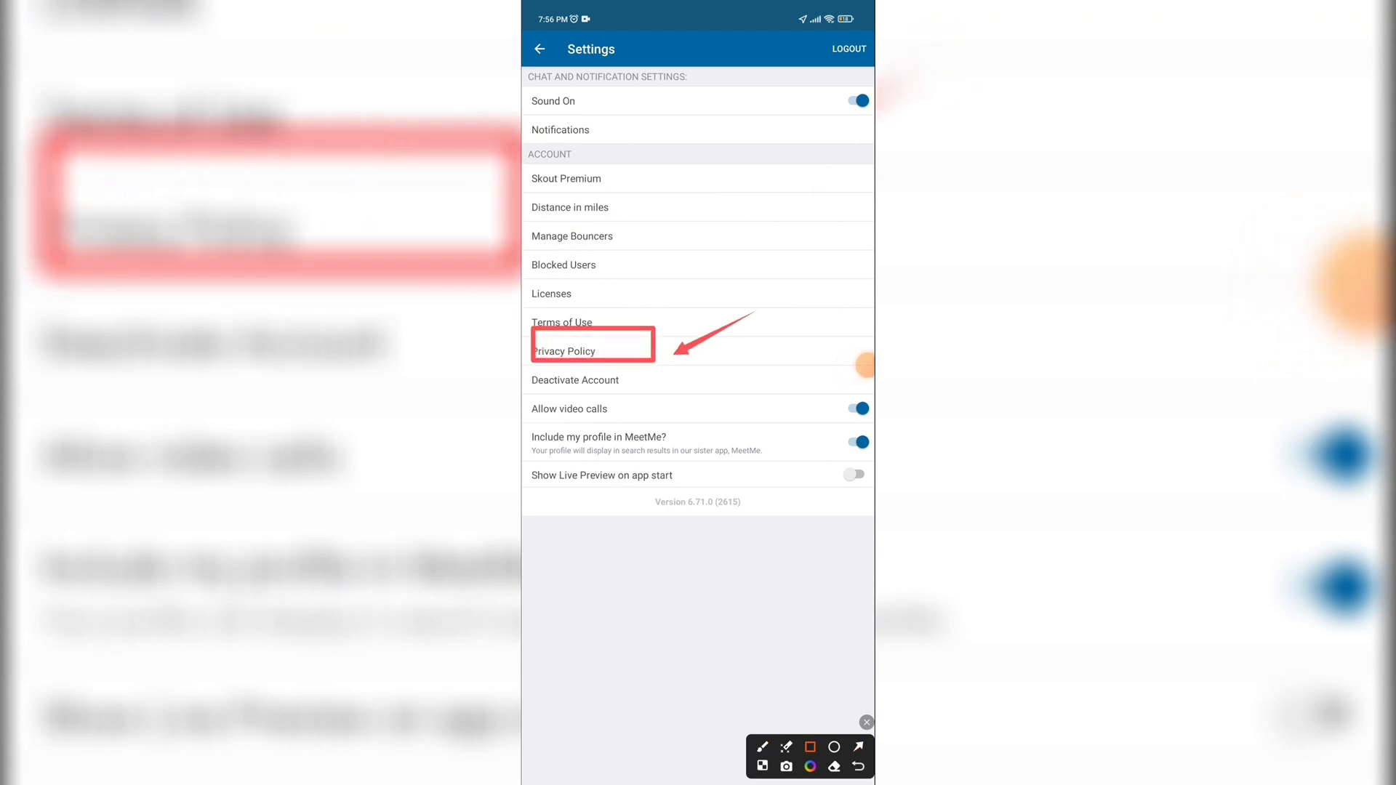
Step: Find The Meet Group's support email in the Privacy Policy's Virginia (VCDPA) notice
{"action": "left_click", "coordinate": [564, 350]}
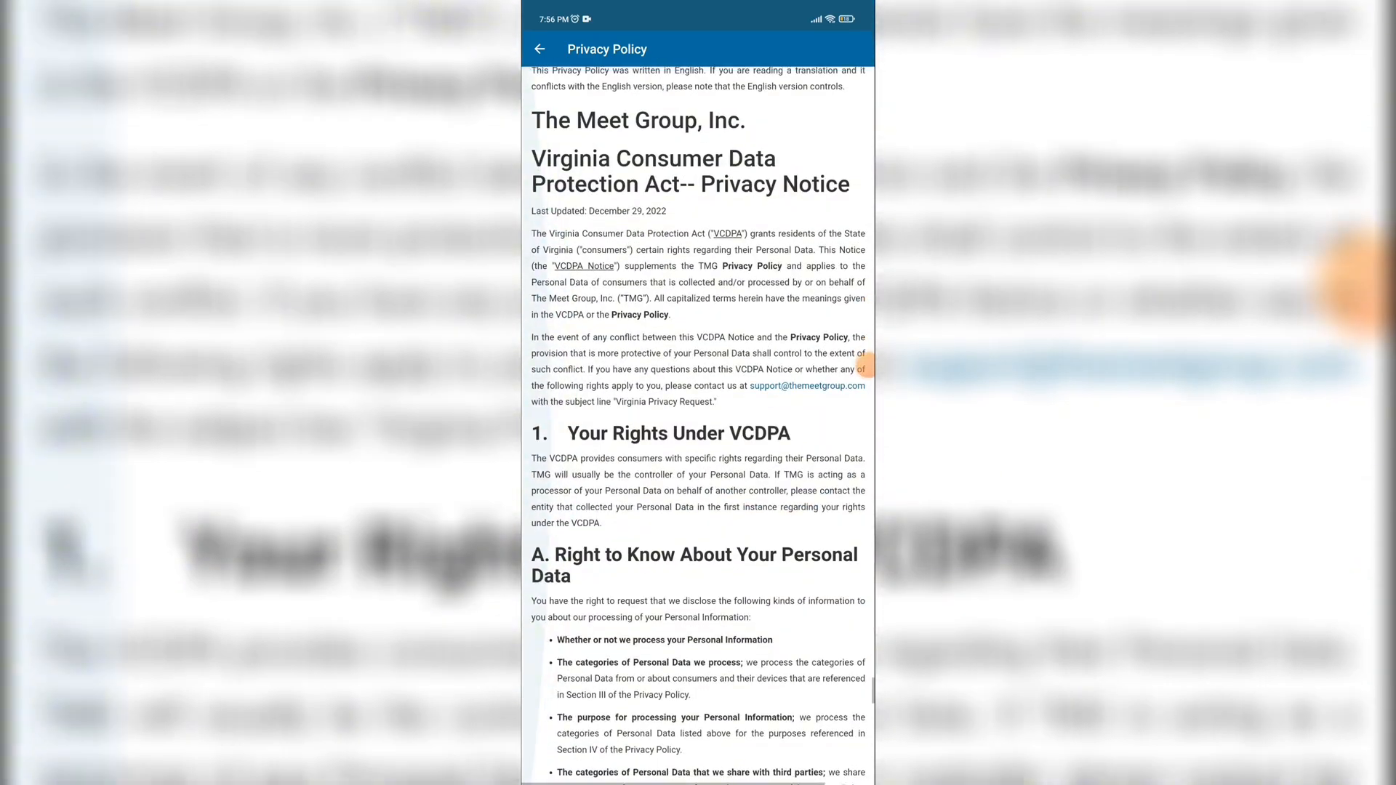
{"action": "scroll", "scroll_direction": "down", "scroll_amount": 3}
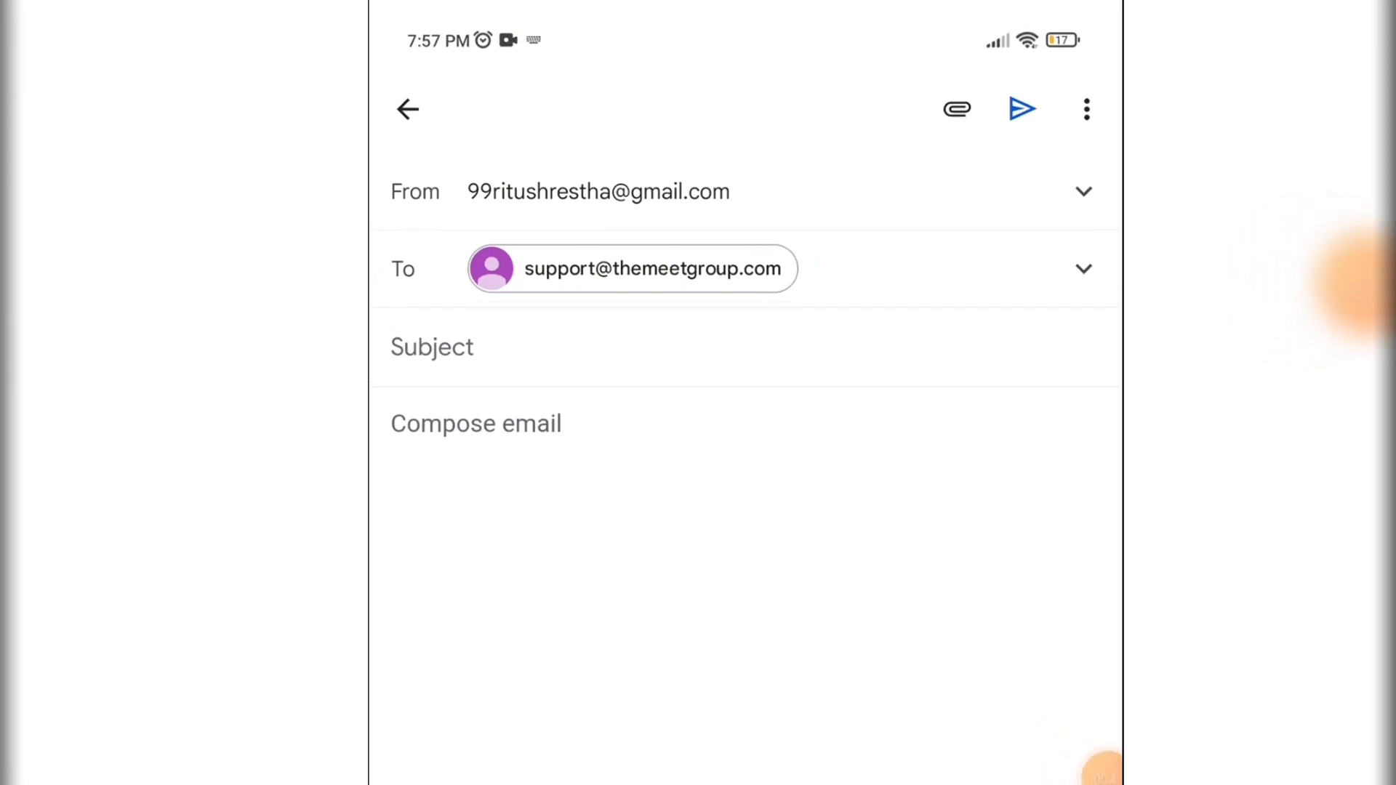
Step: Give the Gmail draft the subject 'Change My Age !'
{"action": "type", "text": "Change"}
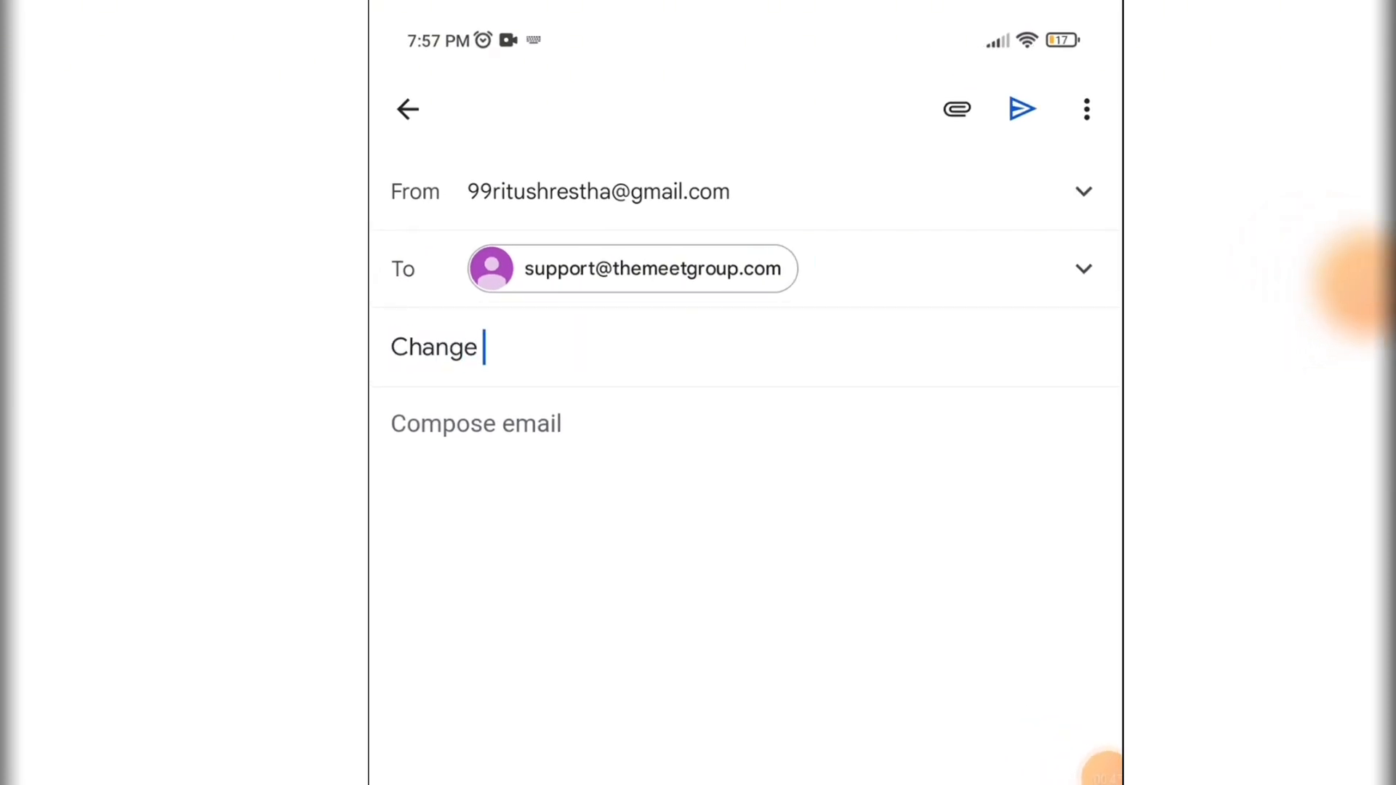
{"action": "type", "text": "My Age"}
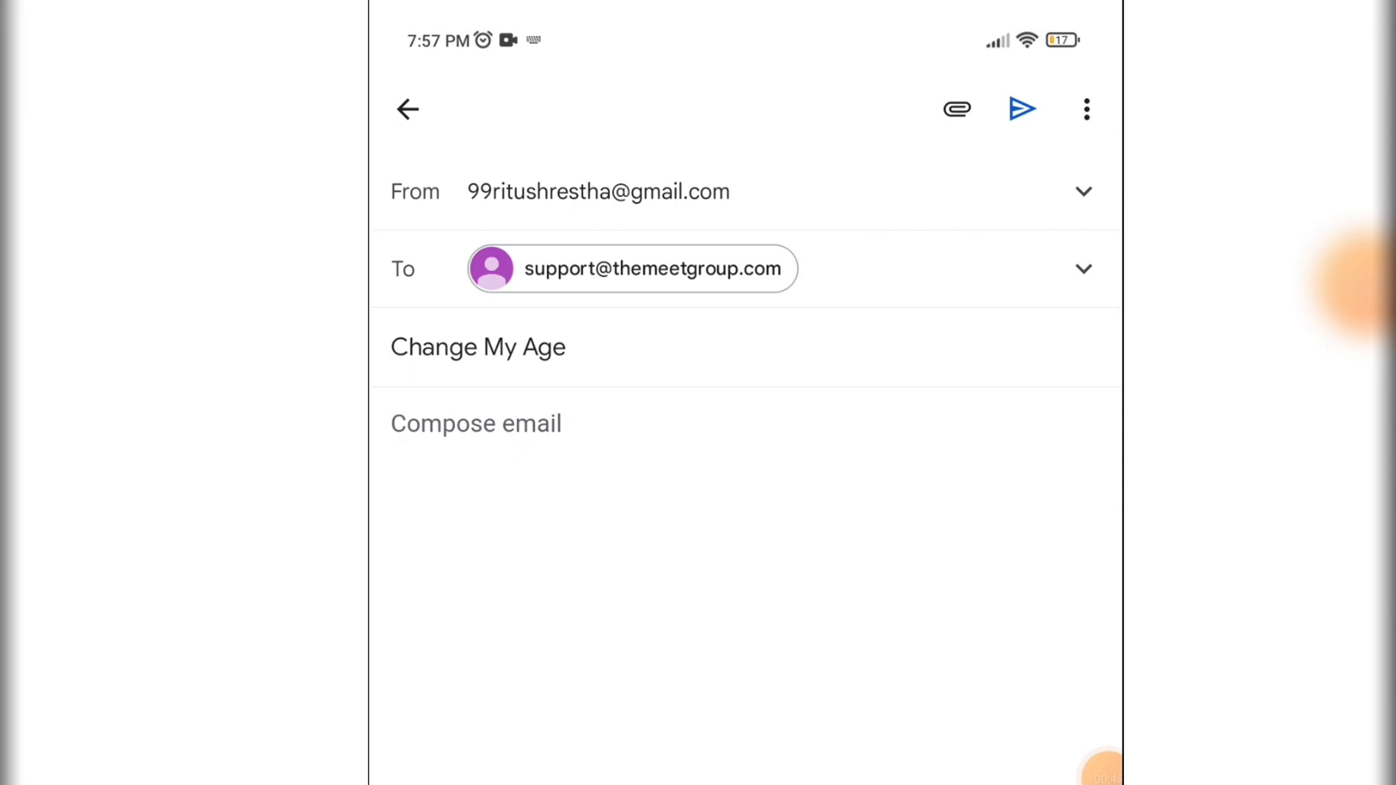
{"action": "type", "text": "!"}
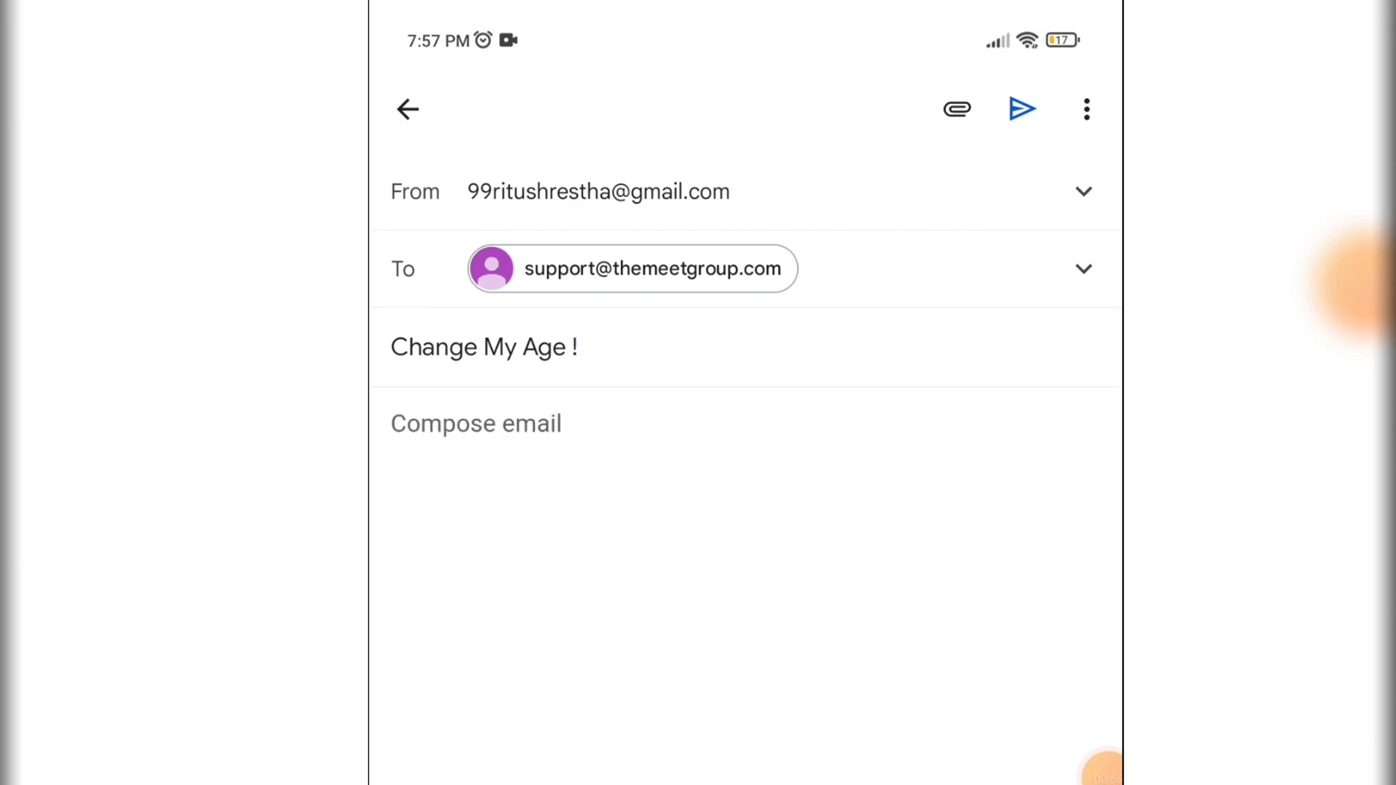
Step: Write the body asking support to correct the wrongly entered birthday, ending 'Help !!'
{"action": "left_click", "coordinate": [477, 424]}
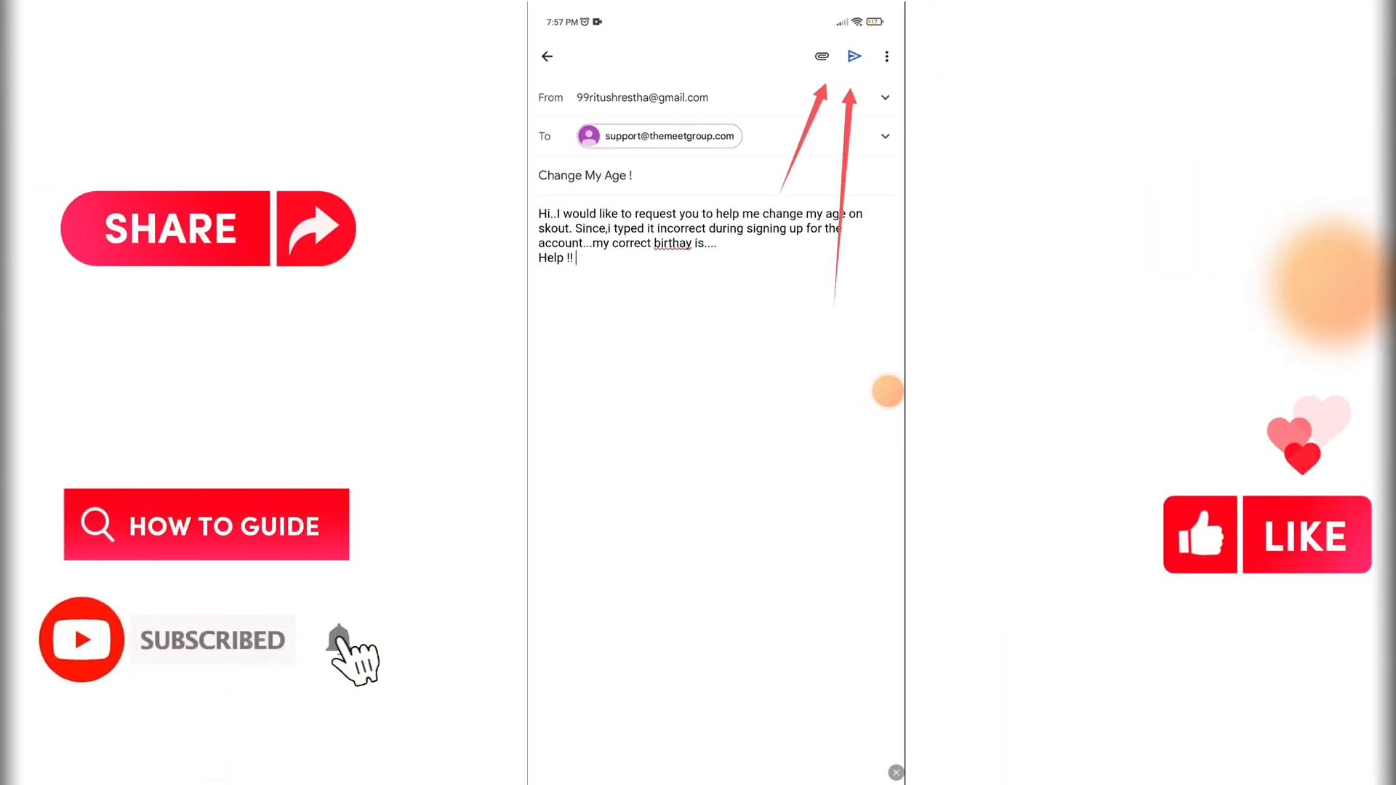
{"action": "left_click", "coordinate": [853, 56]}
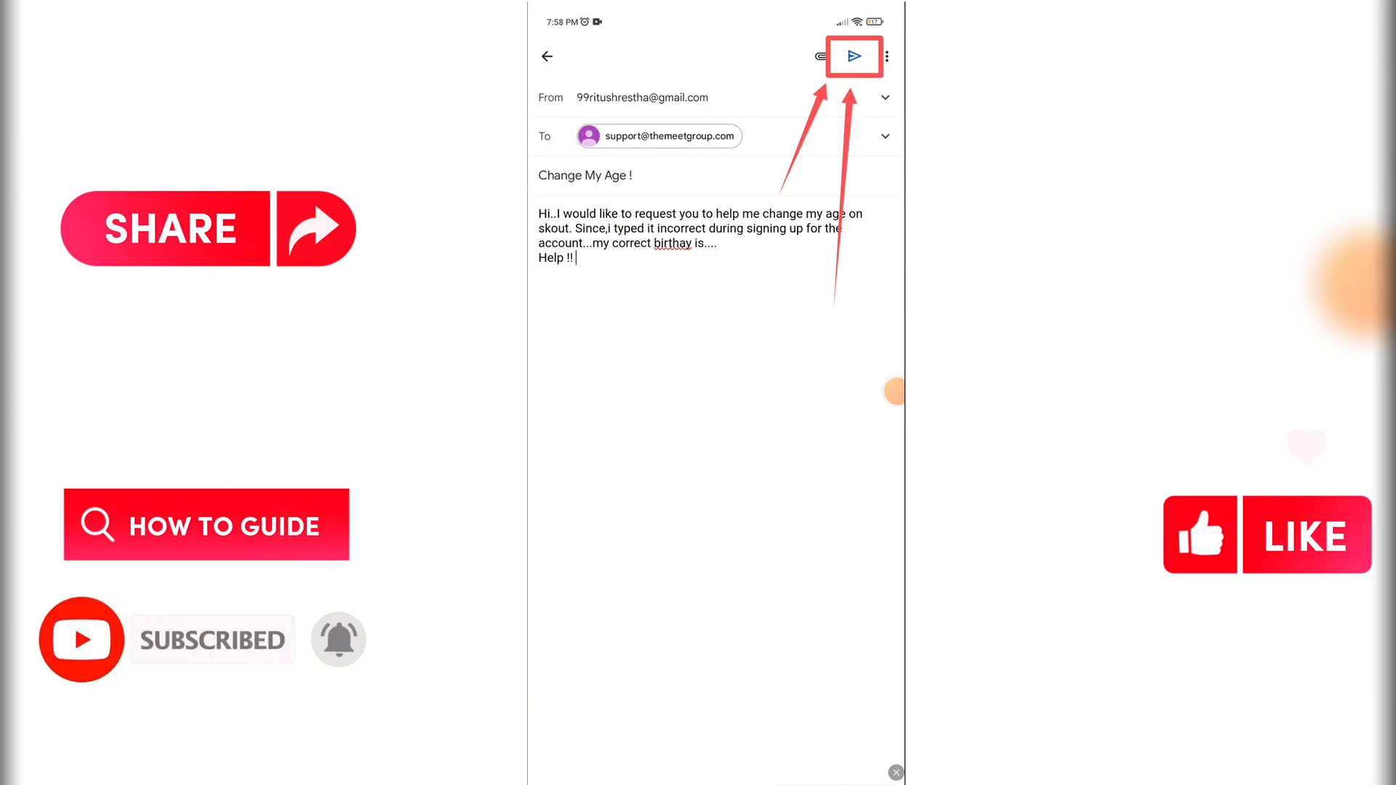